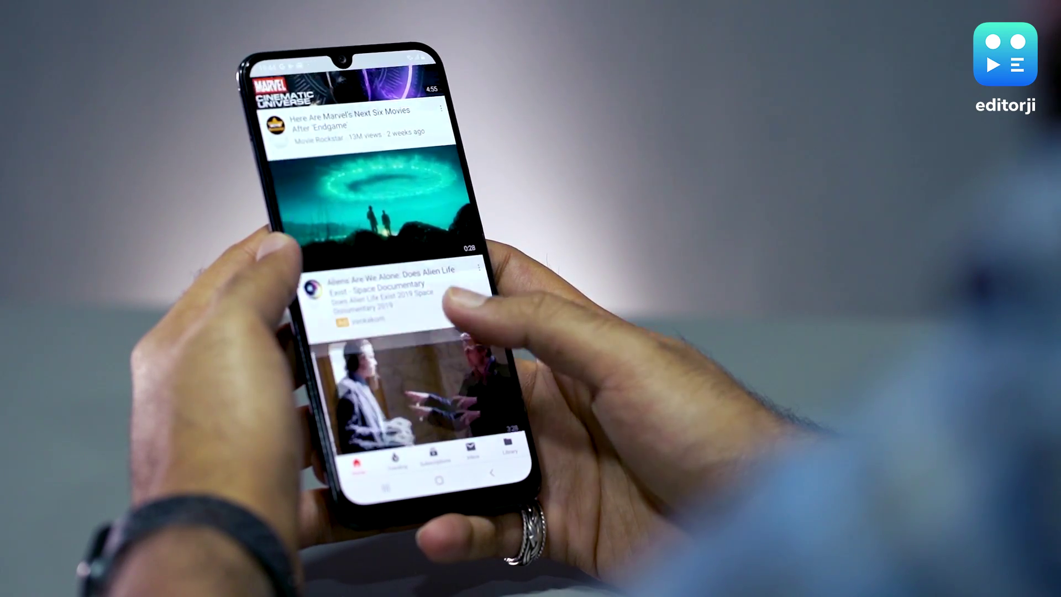
{"action": "scroll", "scroll_direction": "up", "scroll_amount": 3}
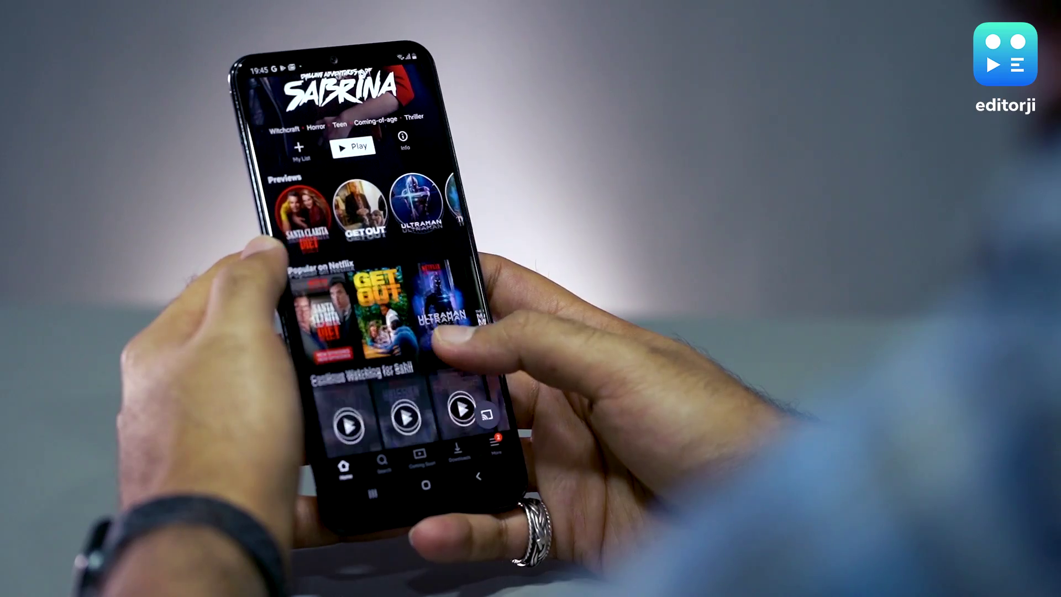
{"action": "scroll", "scroll_direction": "down", "scroll_amount": 3}
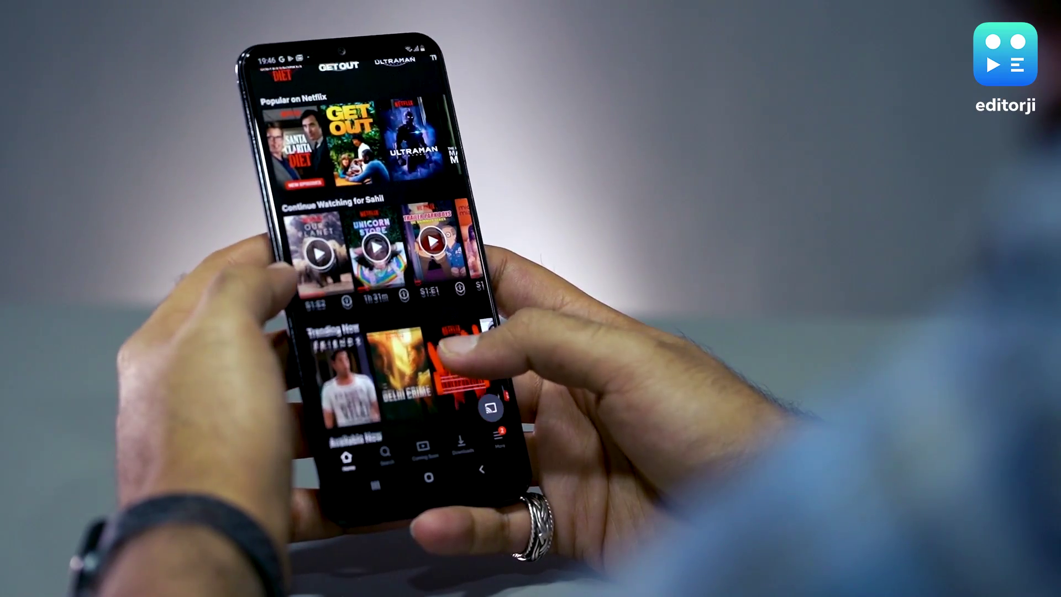
{"action": "scroll", "scroll_direction": "up", "scroll_amount": 3}
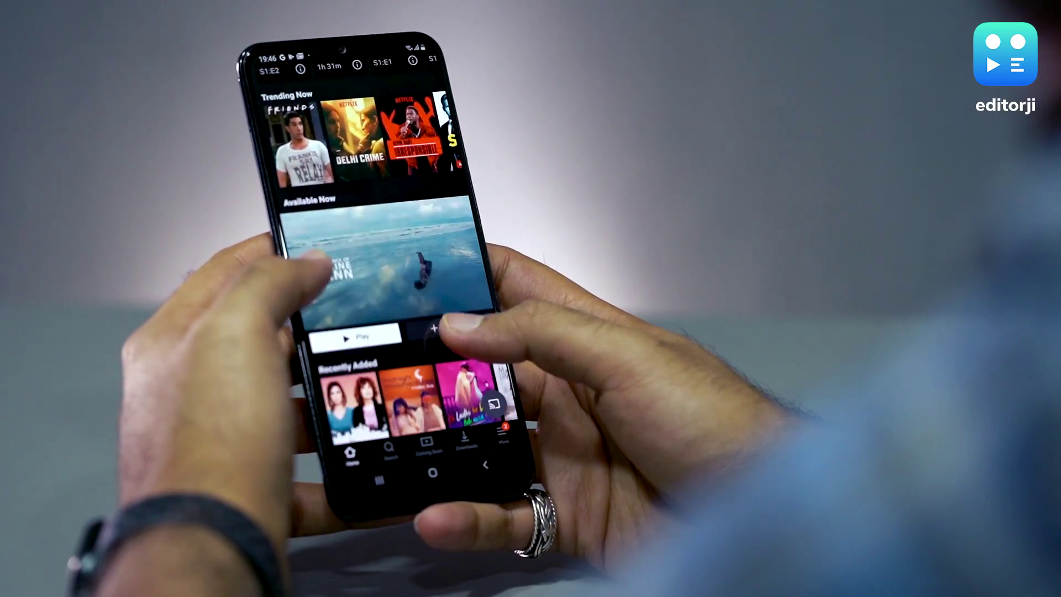